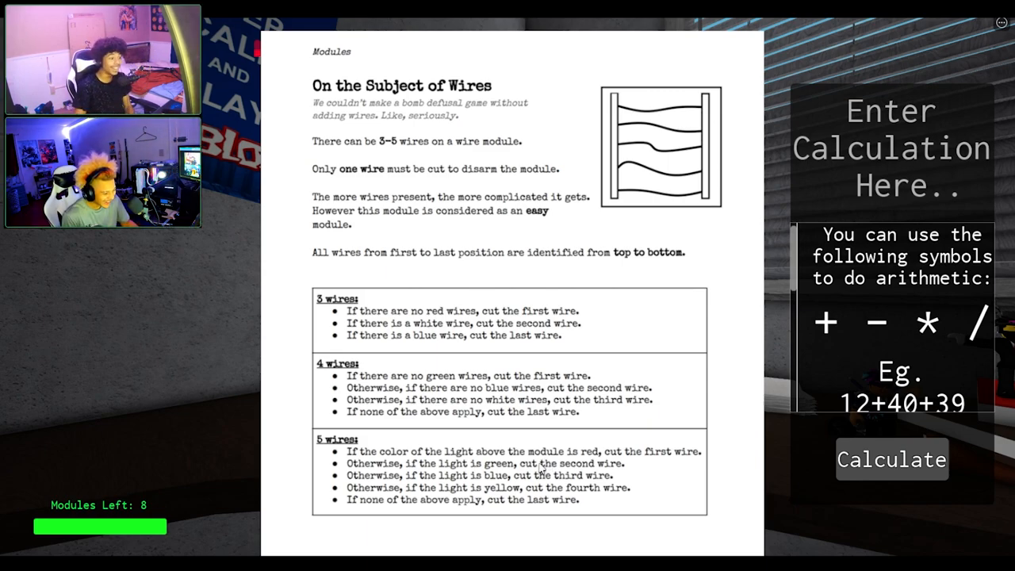
- Scroll the manual down past the Wires section to the Tiles module page
{"action": "scroll", "scroll_direction": "down", "scroll_amount": 3}
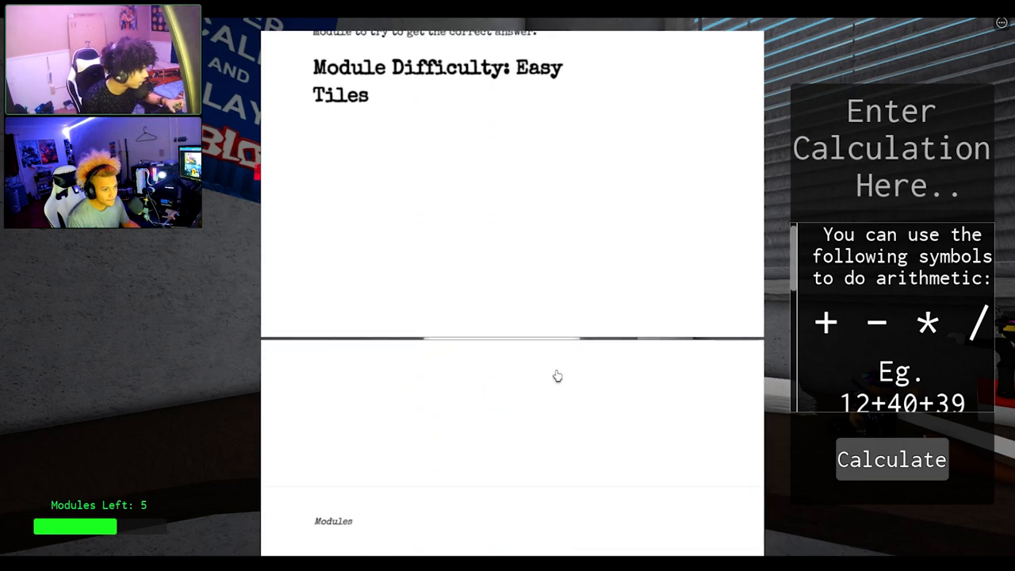
{"action": "scroll", "scroll_direction": "down", "scroll_amount": 3}
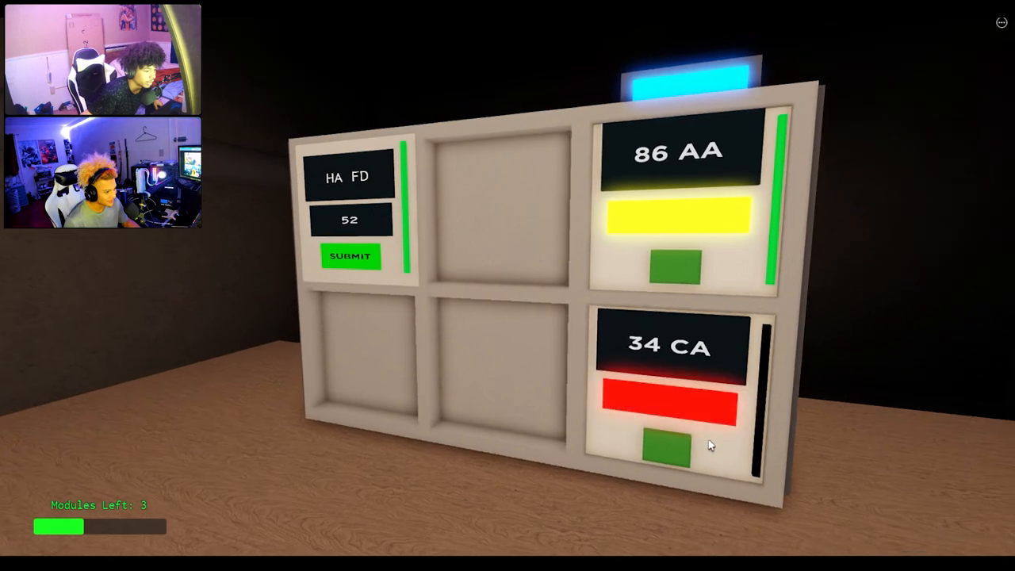
- Cycle the 34 CA module's light from red through blue and white to green
{"action": "left_click", "coordinate": [670, 446]}
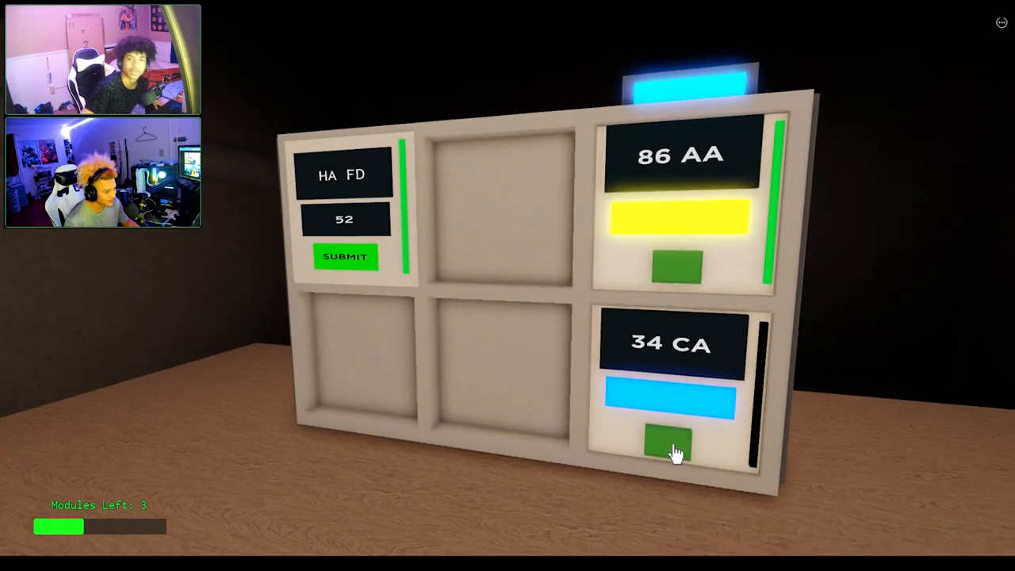
{"action": "left_click", "coordinate": [673, 443]}
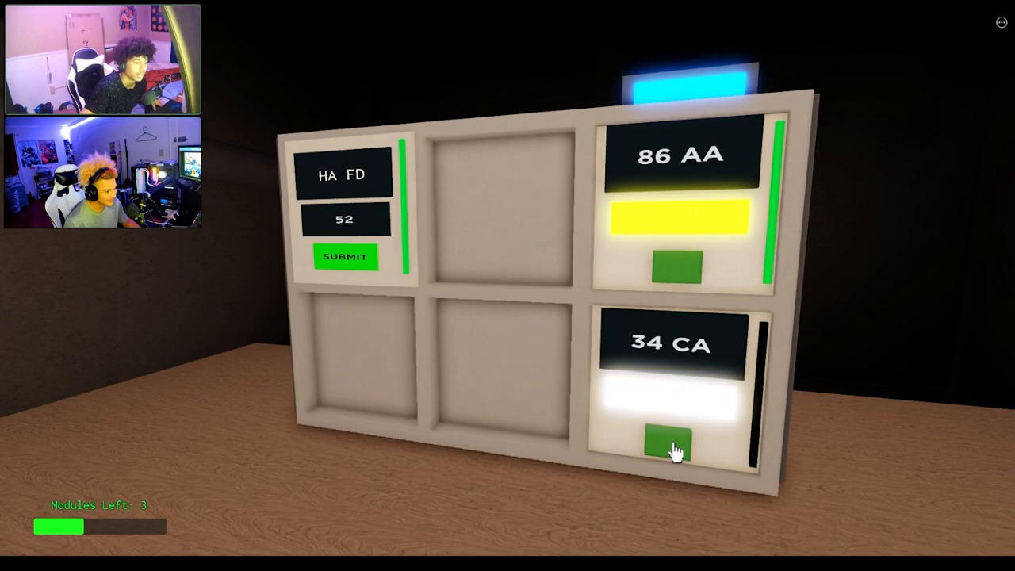
{"action": "left_click", "coordinate": [674, 442]}
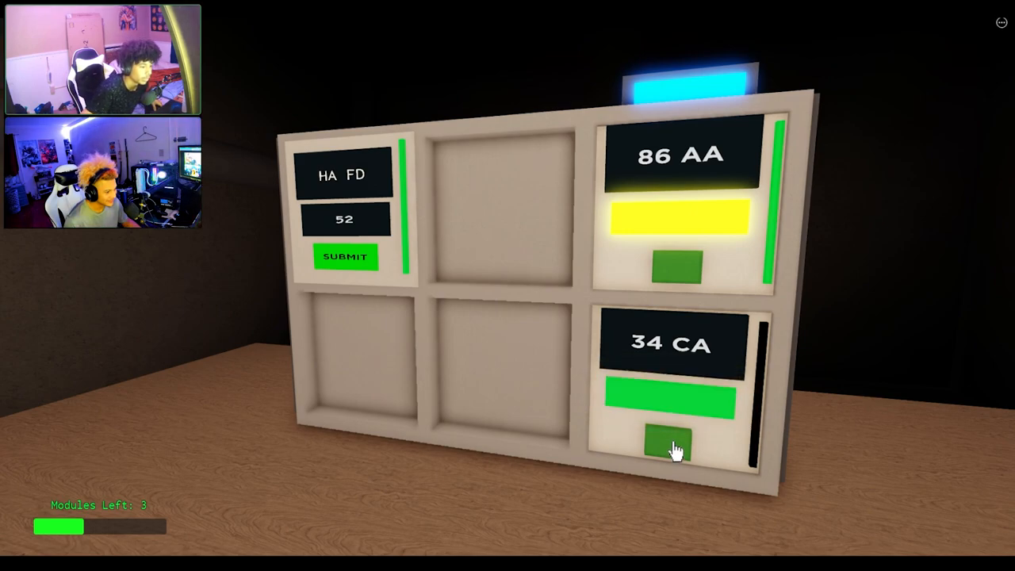
{"action": "left_click", "coordinate": [674, 445]}
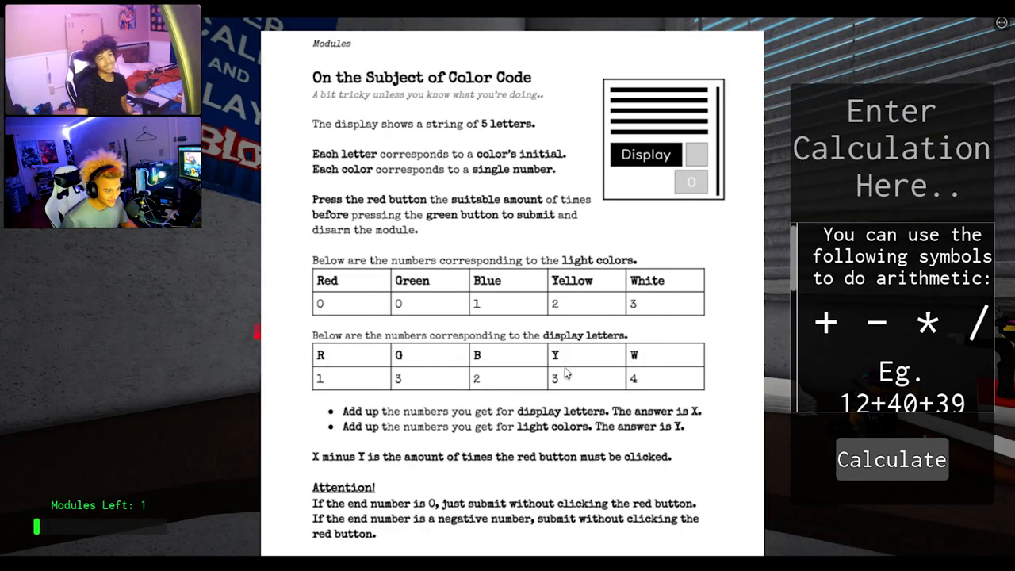
{"action": "mouse_move", "coordinate": [692, 275]}
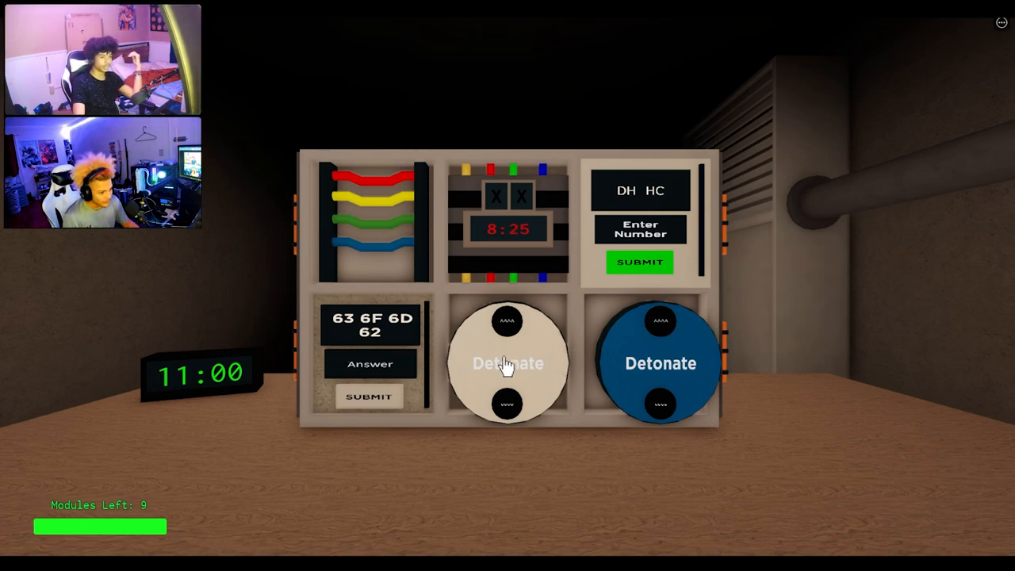
- Press the white Detonate button so the Button module reads Correct
{"action": "left_click", "coordinate": [507, 363]}
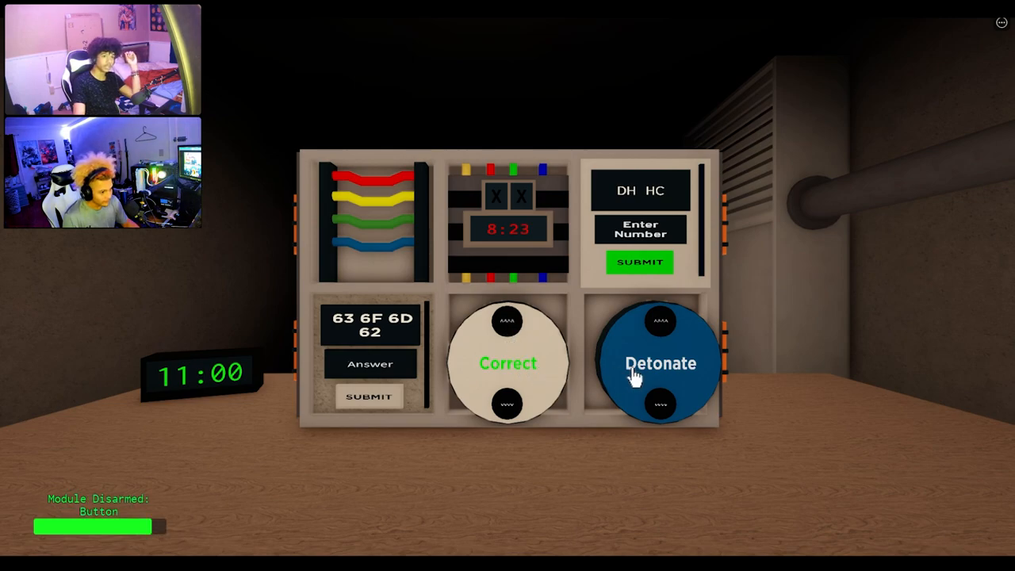